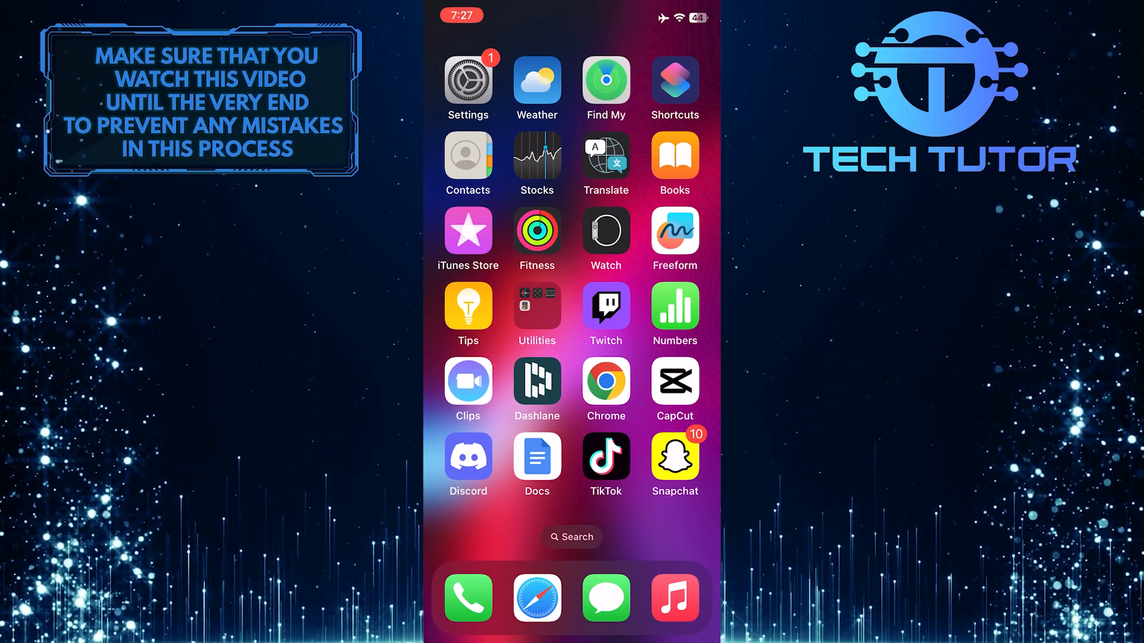
# Step: Reach the iPhone Storage overview showing 31.8 GB of 128 GB used
pyautogui.click(467, 82)
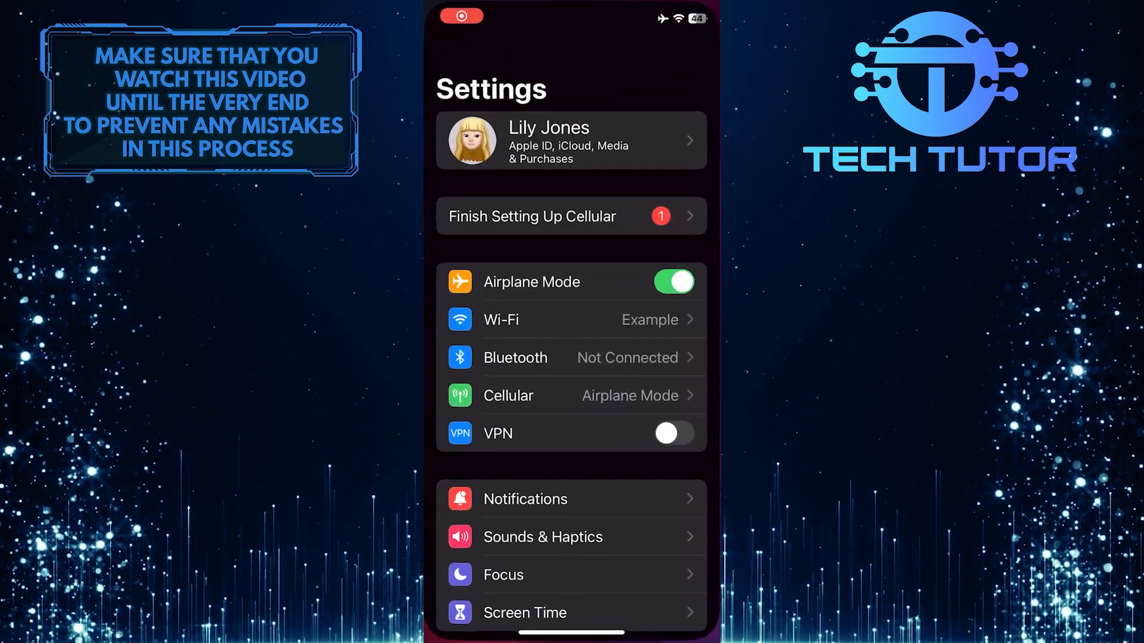
pyautogui.scroll(-3)
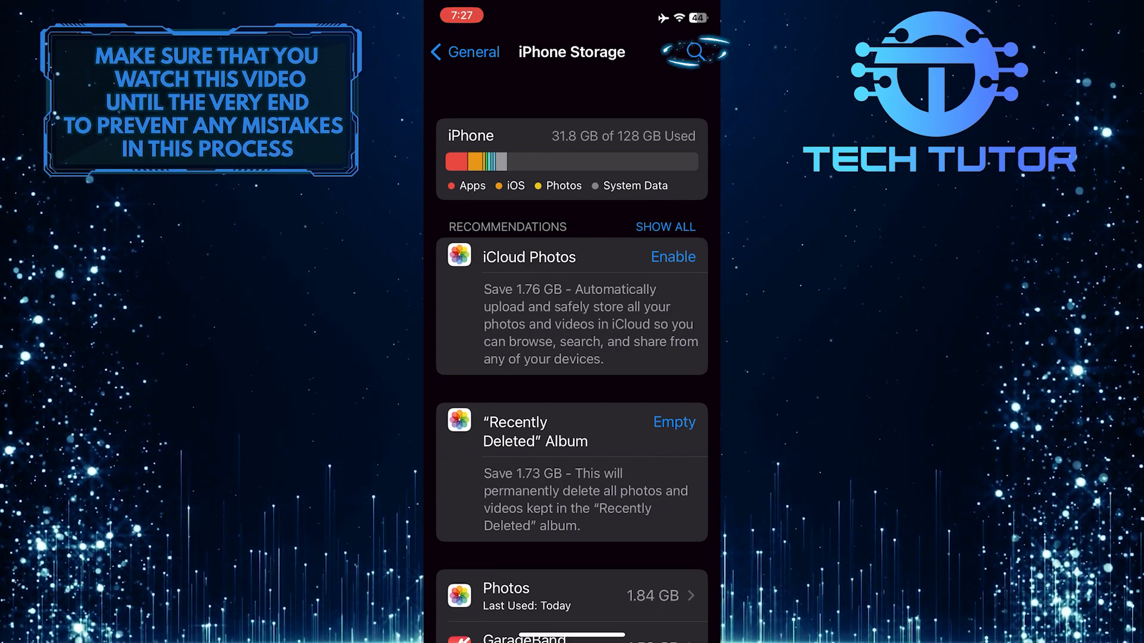
# Step: Search the app list for 'Safari' and view its storage details (474.7 MB documents and data)
pyautogui.click(695, 51)
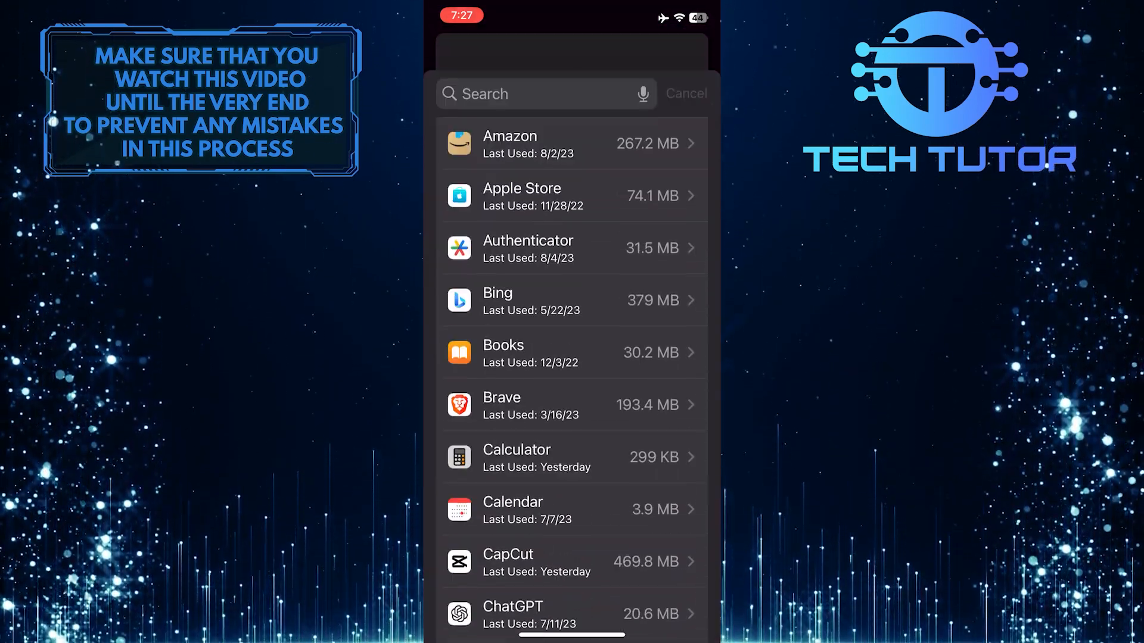
pyautogui.write('Saf')
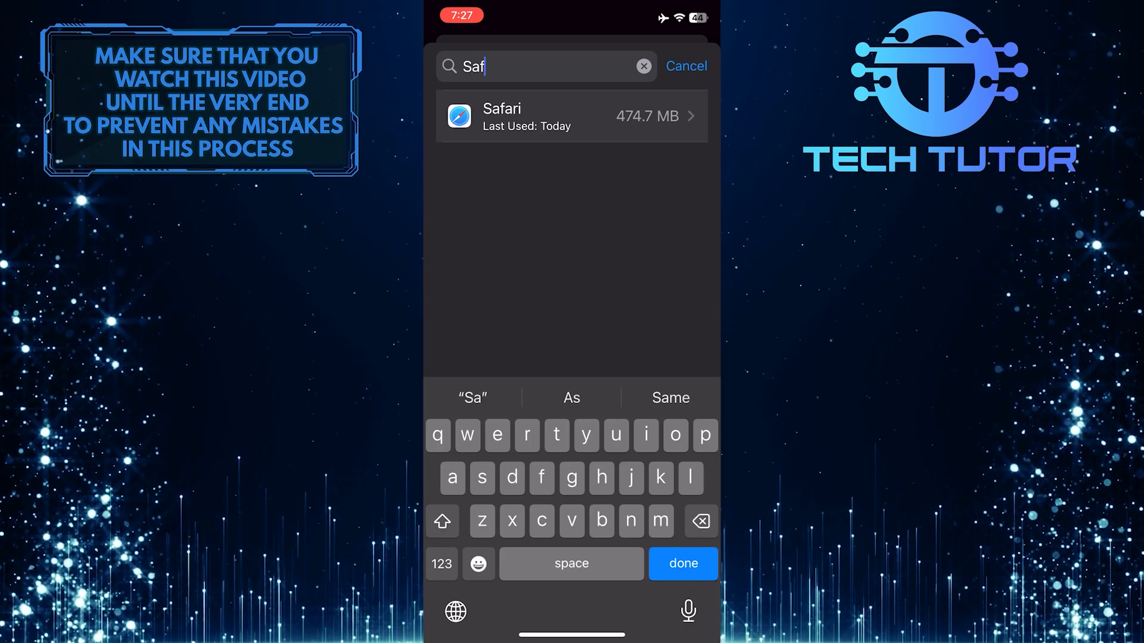
pyautogui.write('ari')
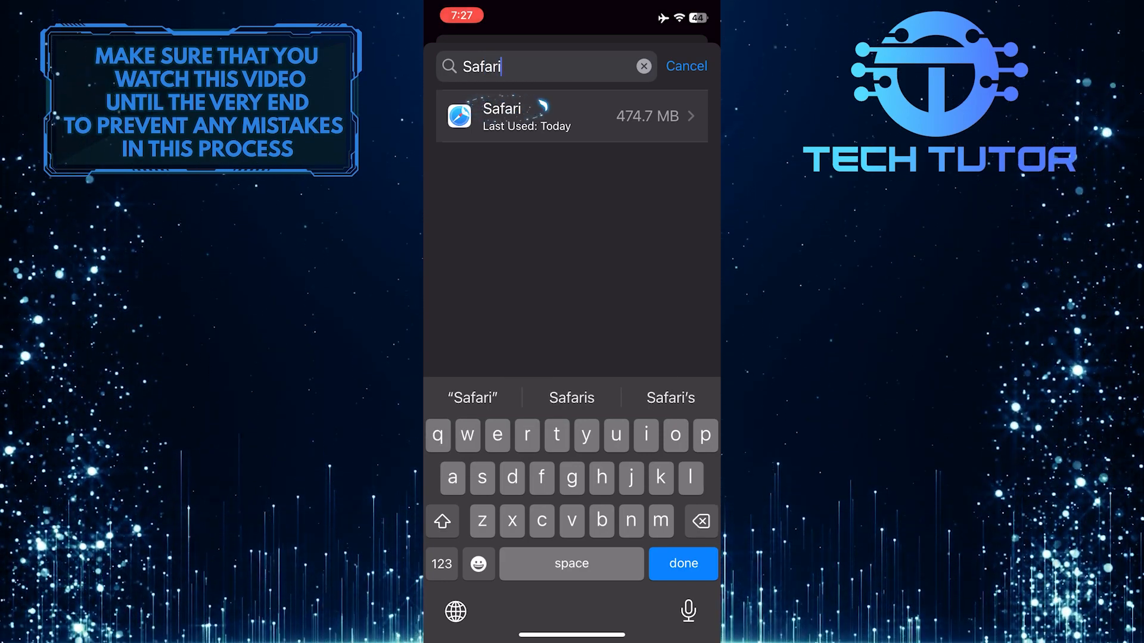
pyautogui.click(571, 116)
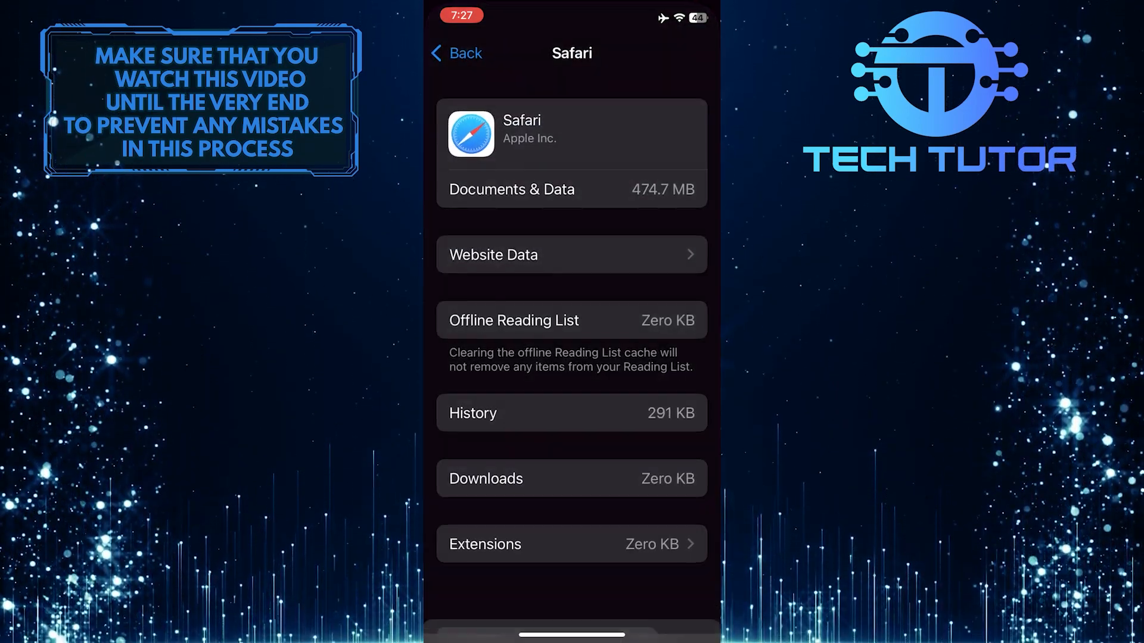
# Step: Remove all of Safari's stored website data, leaving 202.6 MB listed
pyautogui.click(571, 255)
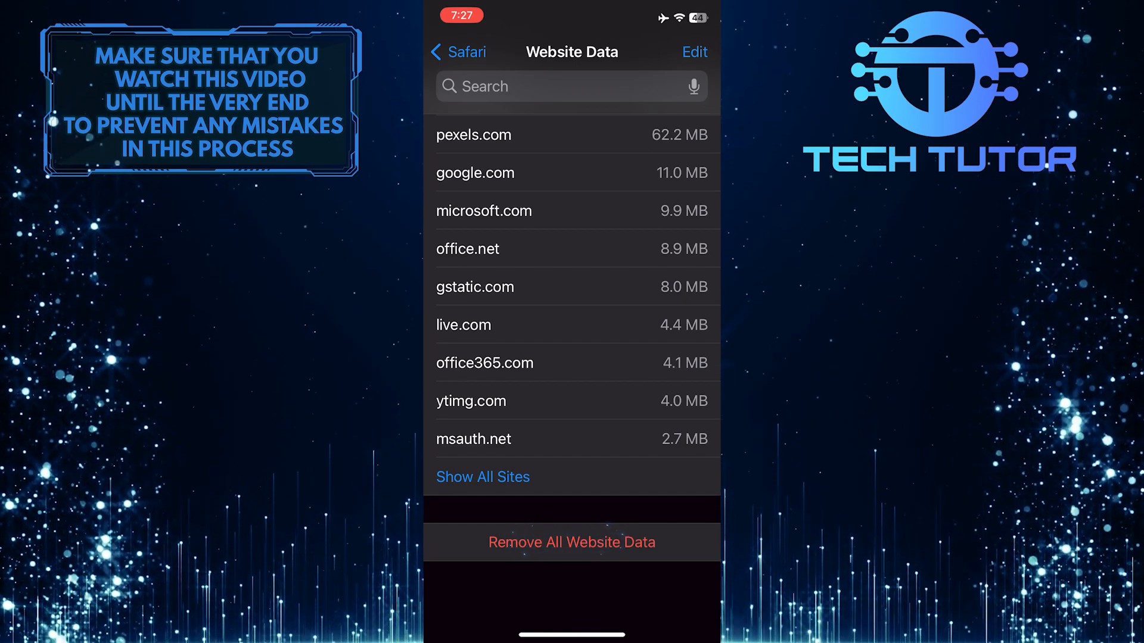
pyautogui.click(571, 542)
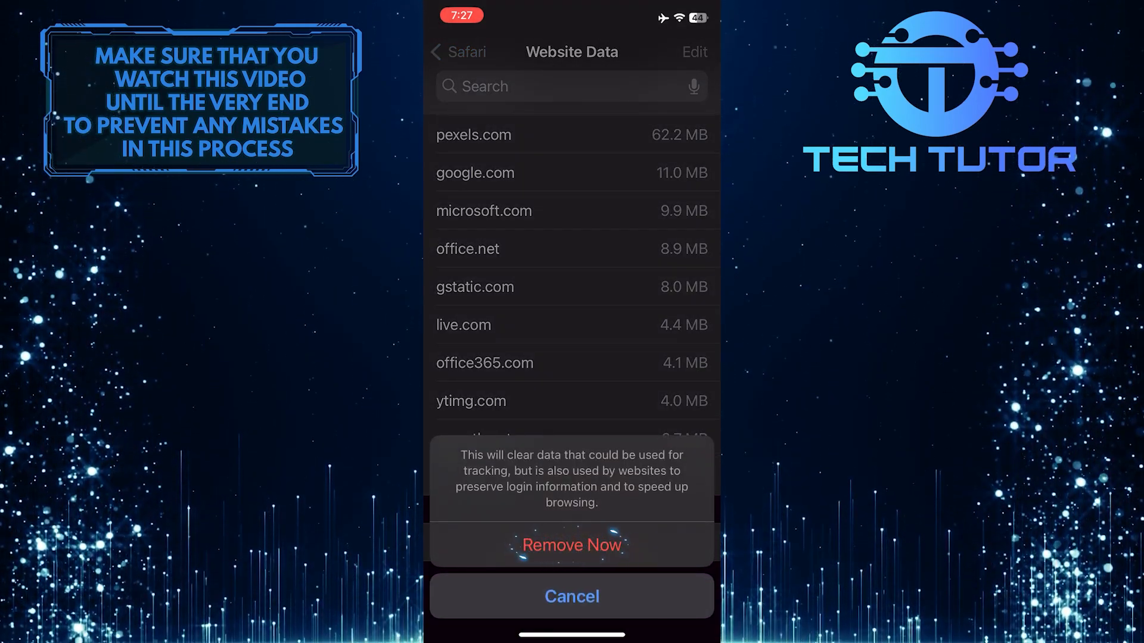
pyautogui.click(571, 545)
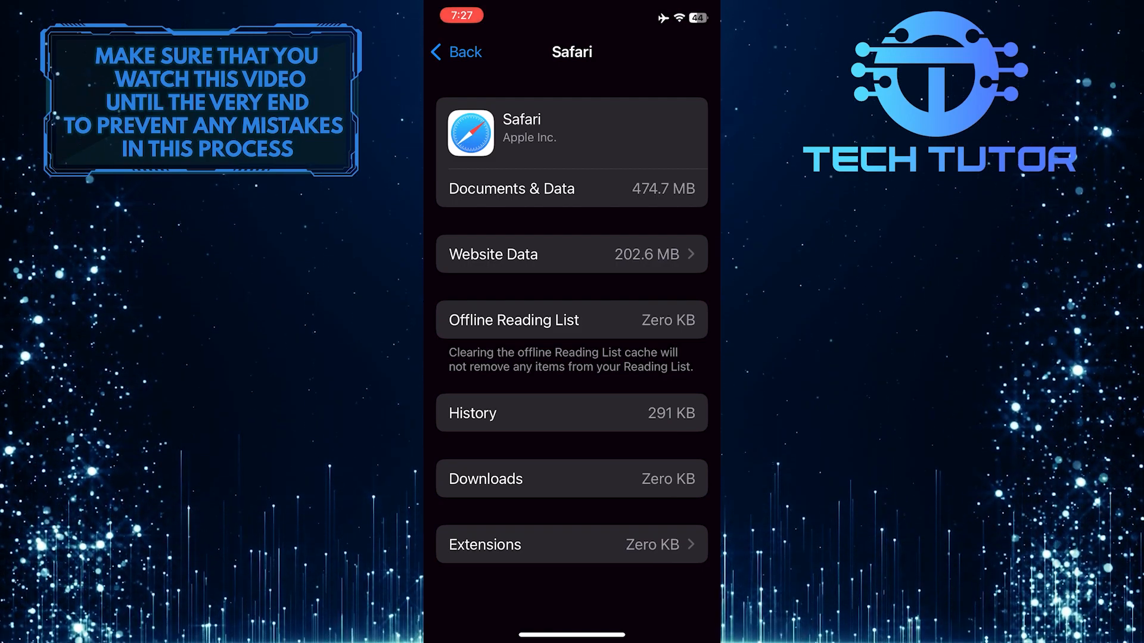
# Step: Go to Safari's own settings page at the Clear History and Website Data option
pyautogui.click(454, 52)
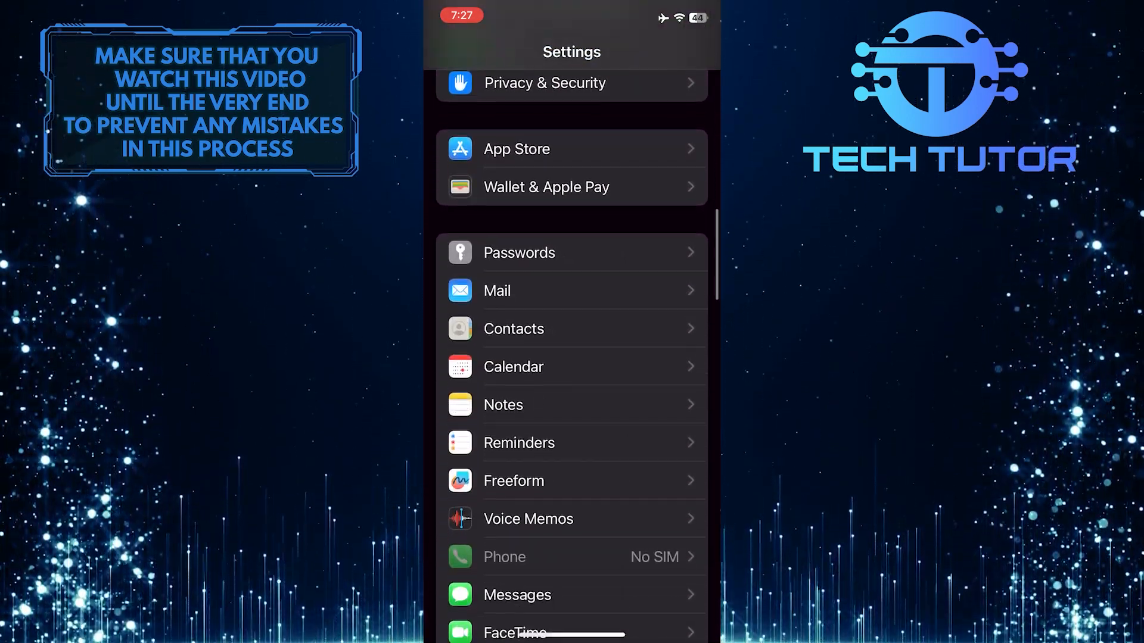
pyautogui.scroll(-3)
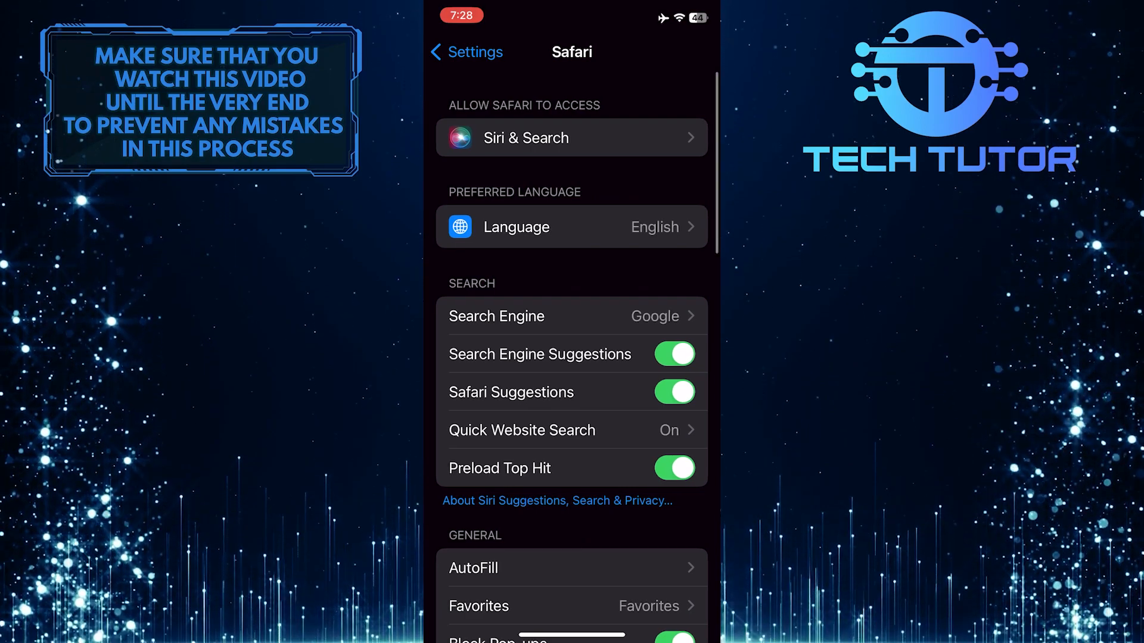
pyautogui.scroll(-3)
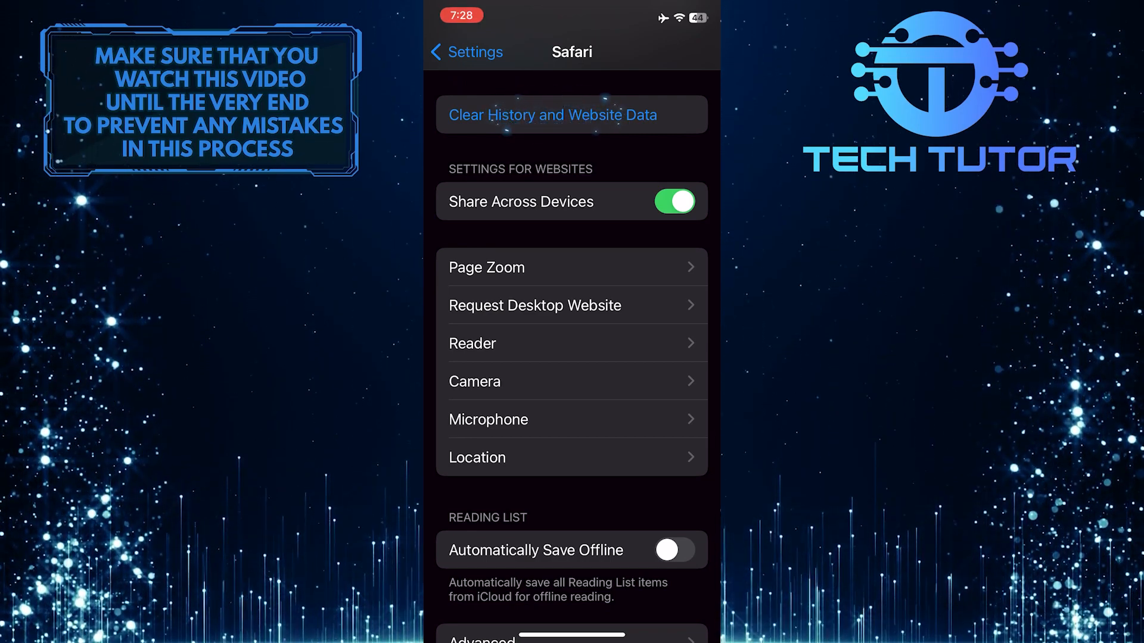
# Step: Clear Safari's history, cookies and website data while keeping open tabs
pyautogui.click(571, 114)
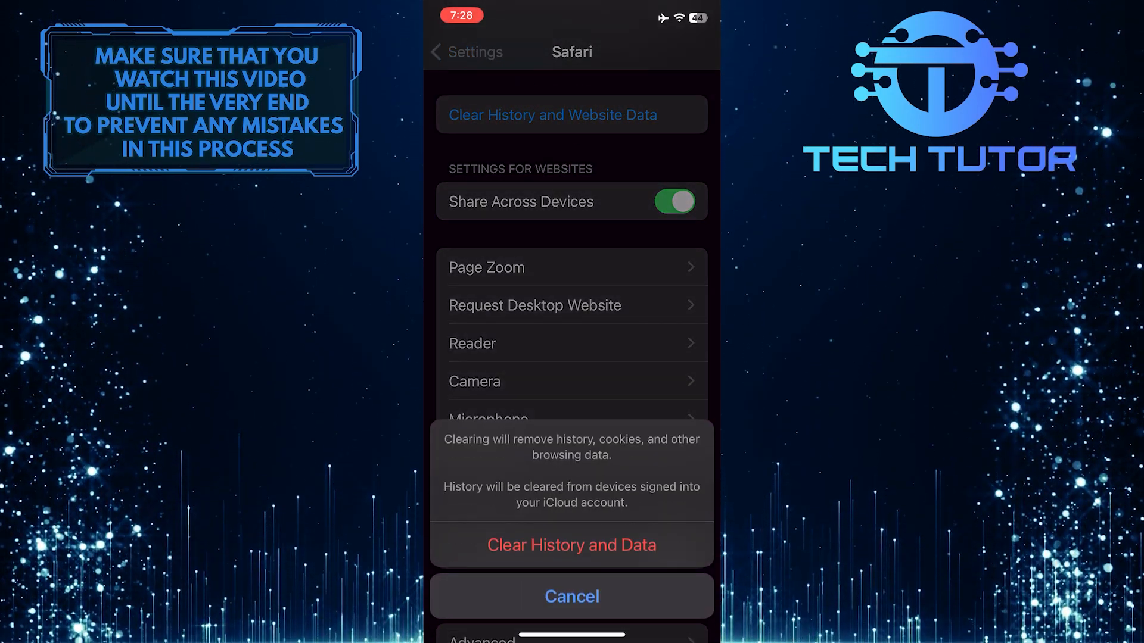
pyautogui.click(571, 544)
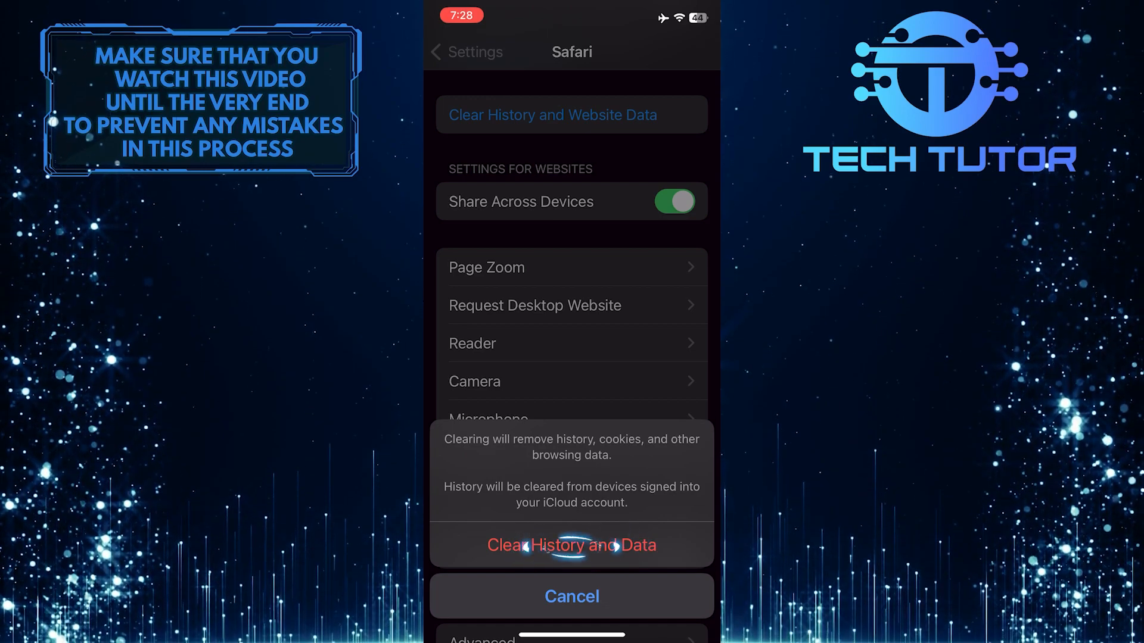
pyautogui.click(571, 545)
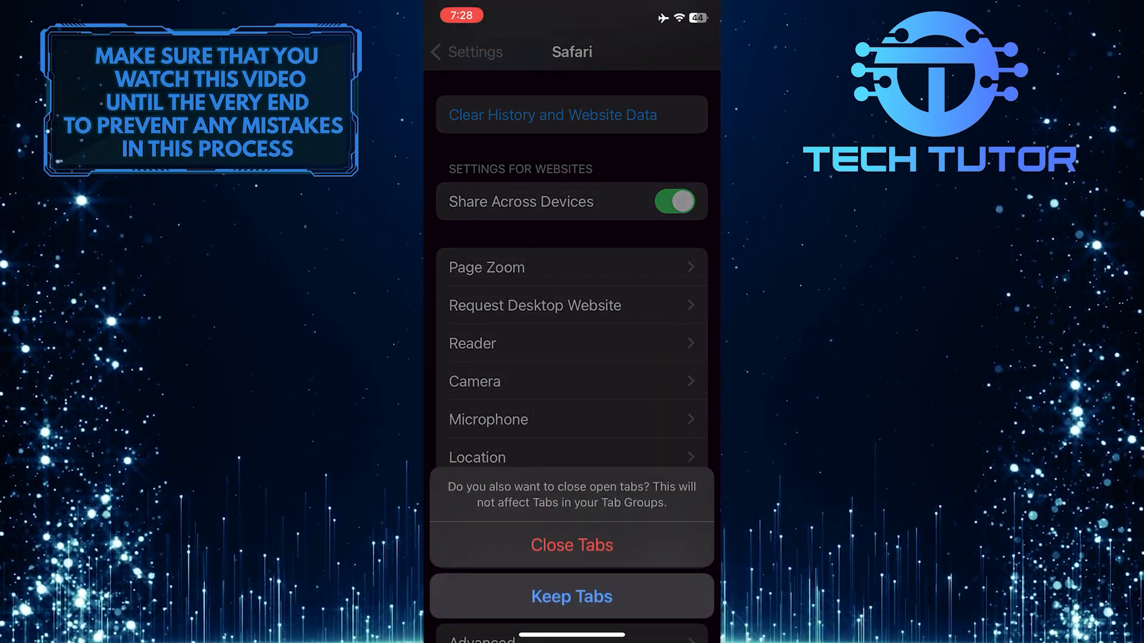
pyautogui.click(571, 596)
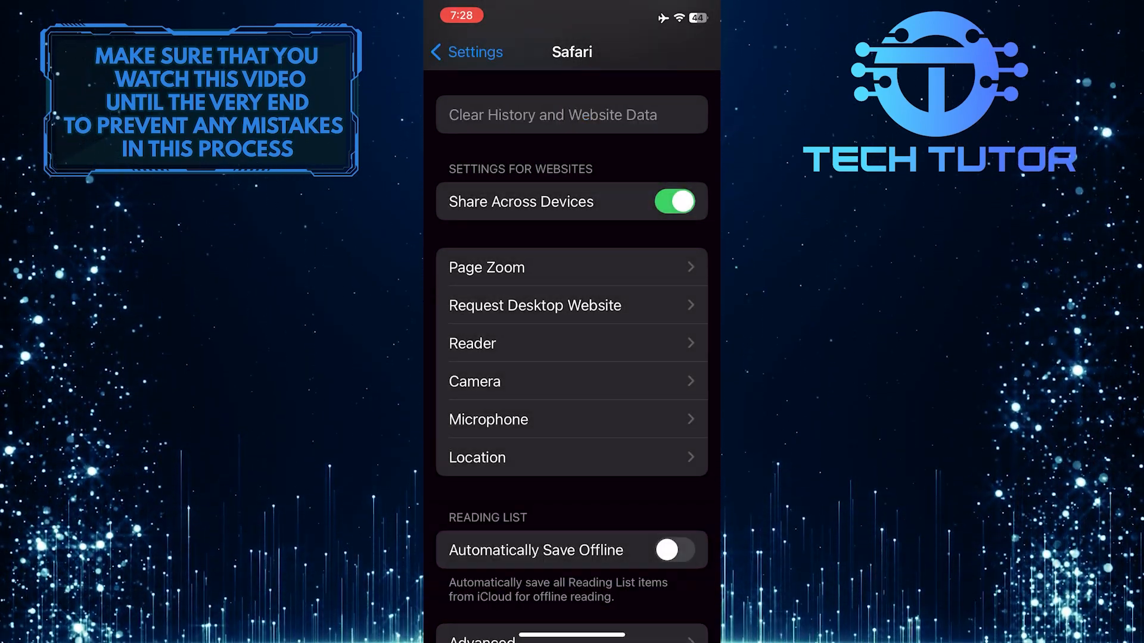